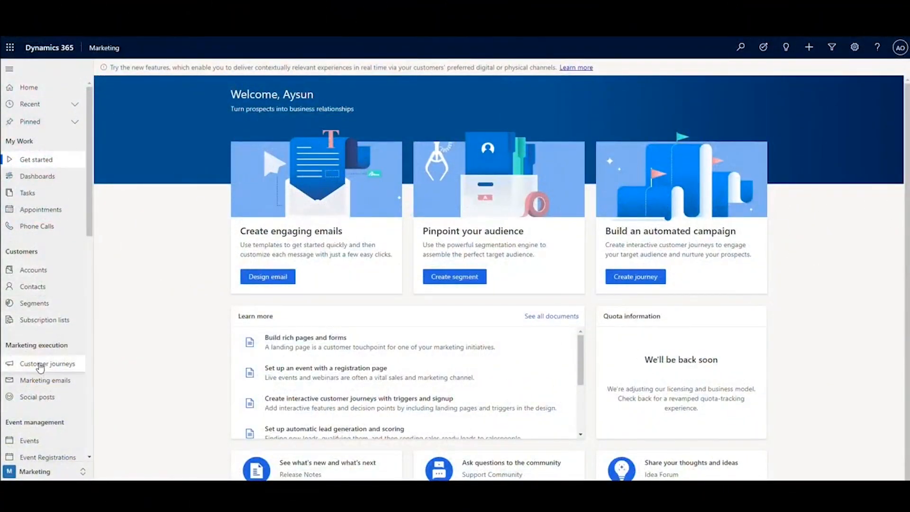
# Start a new customer journey from the Customer journeys list
pyautogui.click(48, 362)
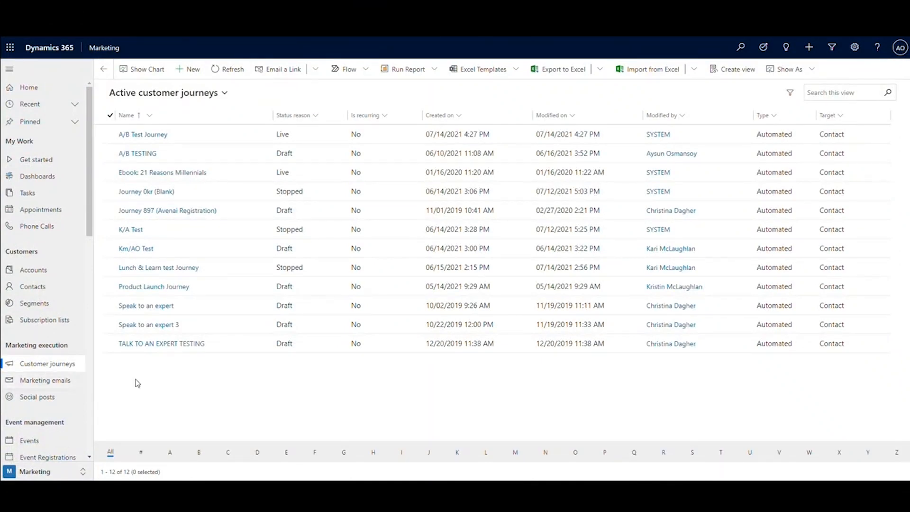
pyautogui.moveTo(306, 210)
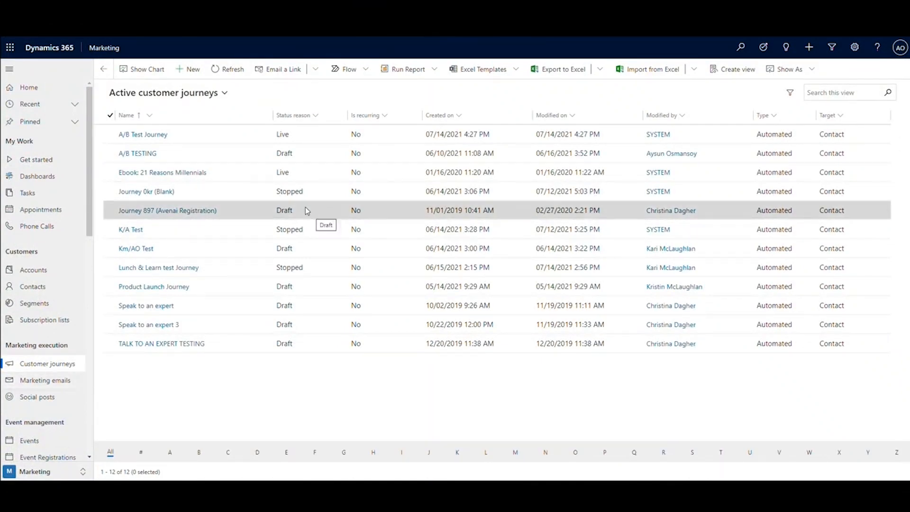
pyautogui.click(186, 69)
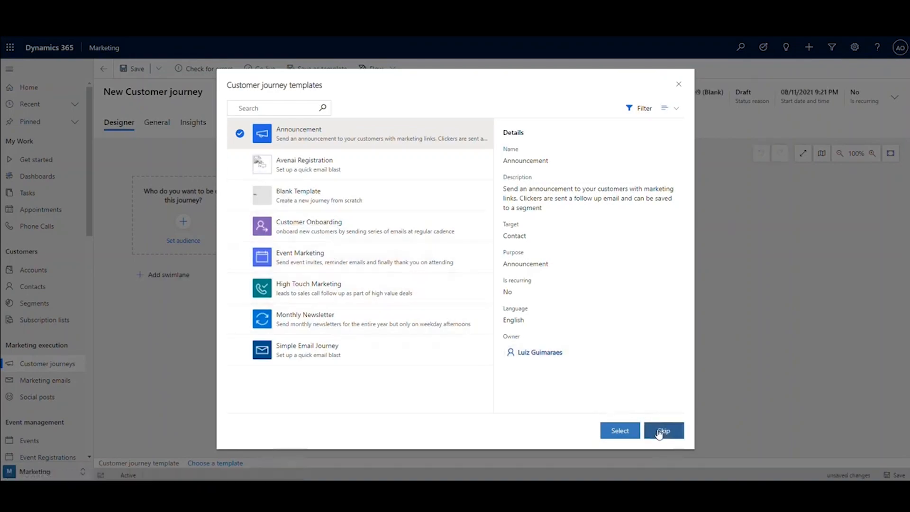
# Skip templates and set the audience to the Product Launch Subscribers! segment, then review it
pyautogui.click(662, 430)
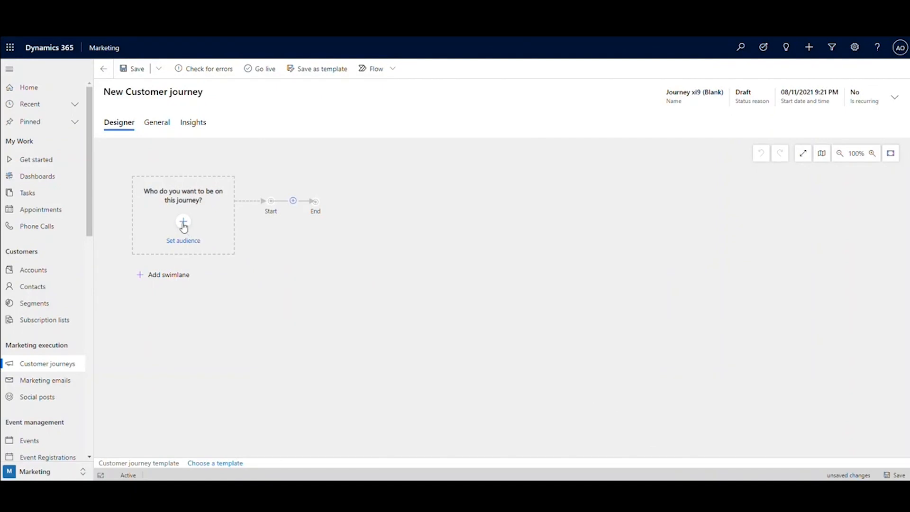
pyautogui.click(183, 229)
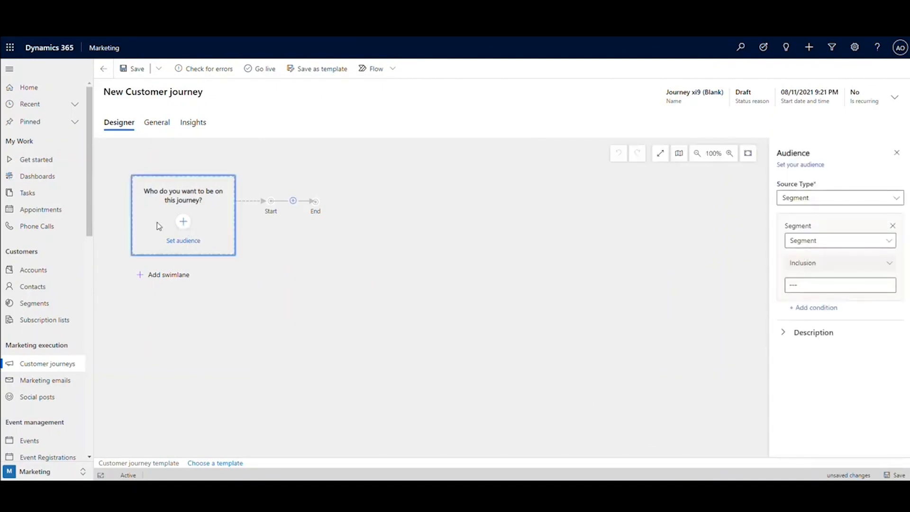
pyautogui.click(838, 284)
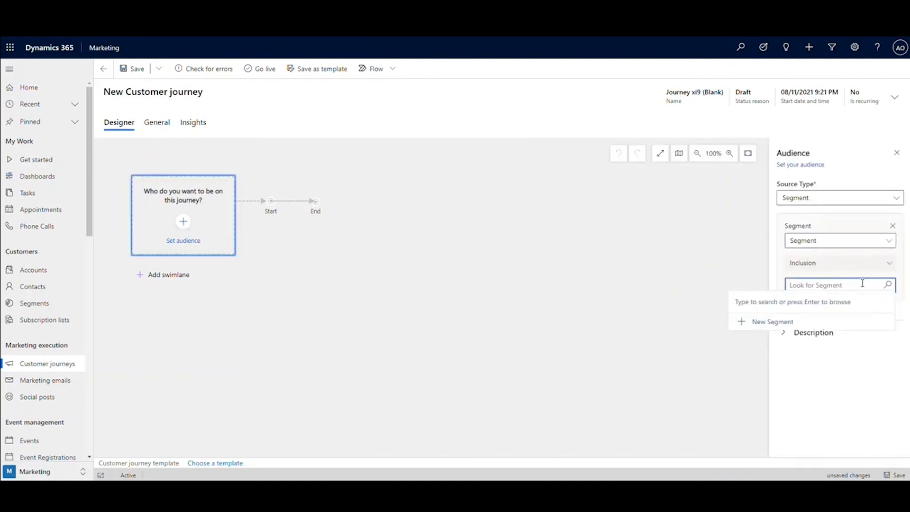
pyautogui.write('*prod')
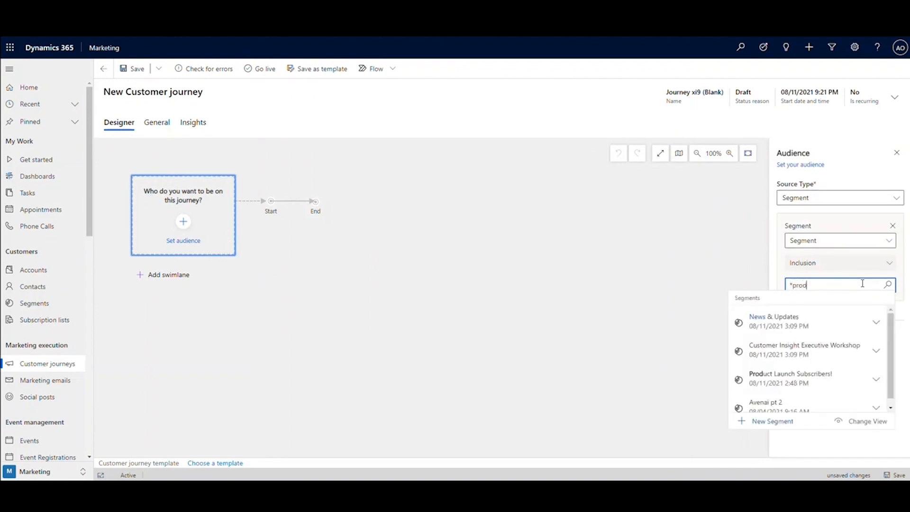
pyautogui.click(789, 373)
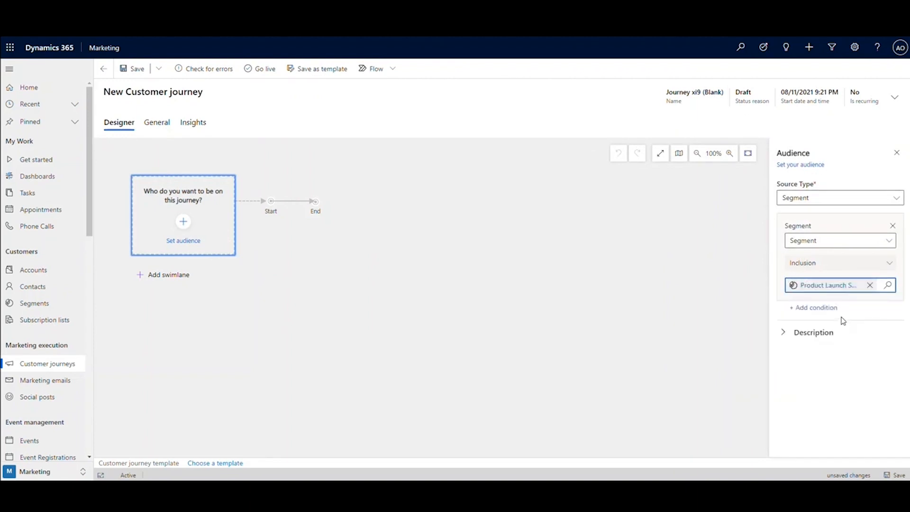
pyautogui.click(897, 153)
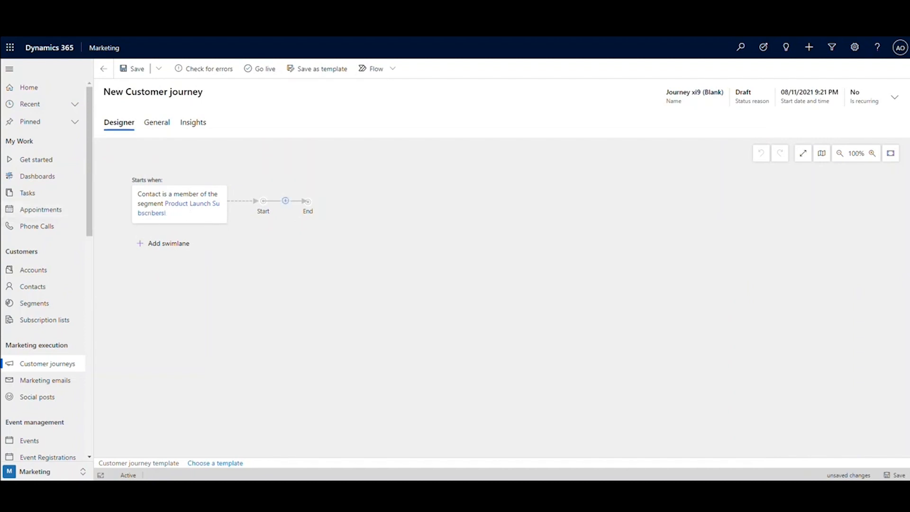
pyautogui.click(180, 203)
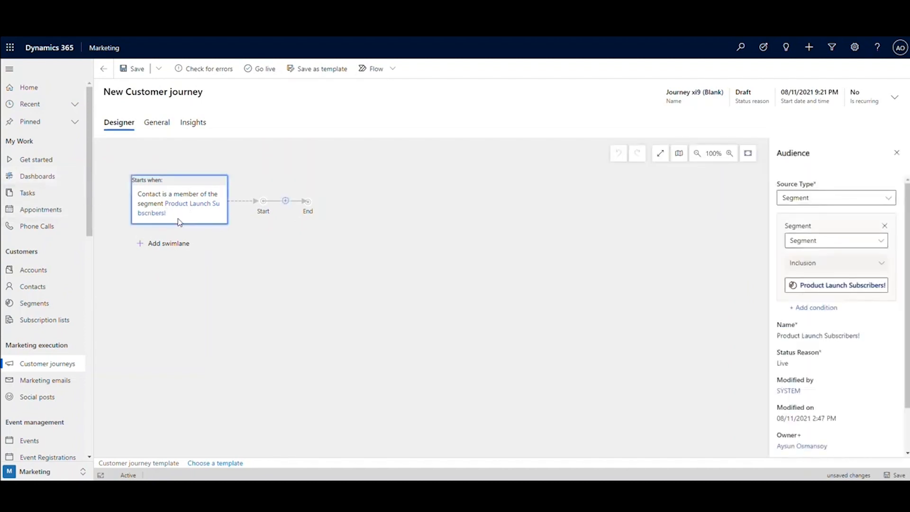
pyautogui.scroll(-3)
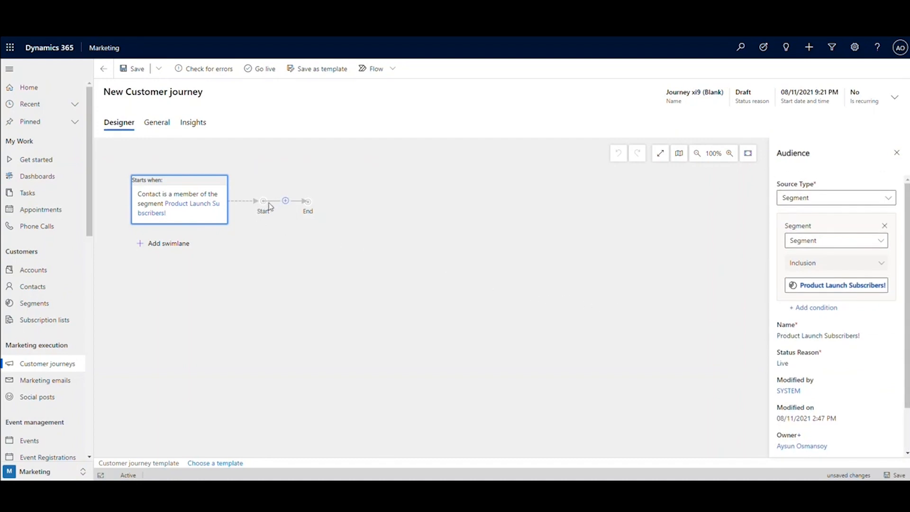
# Add a Send an email step after the start using the Product Launch 8-11 email
pyautogui.click(285, 201)
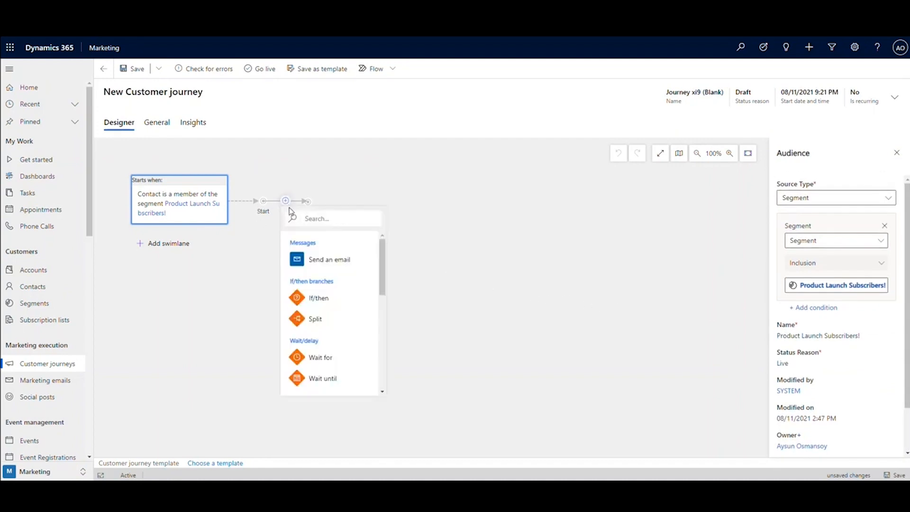
pyautogui.moveTo(358, 288)
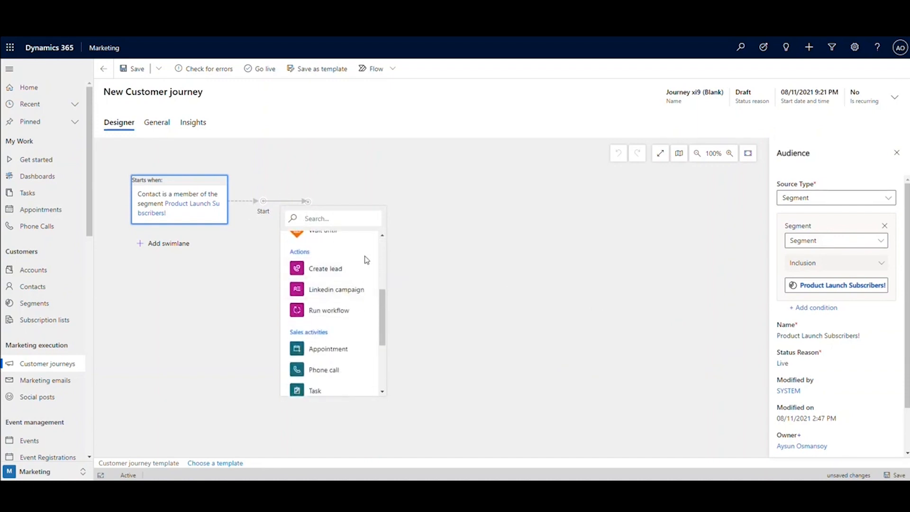
pyautogui.scroll(-3)
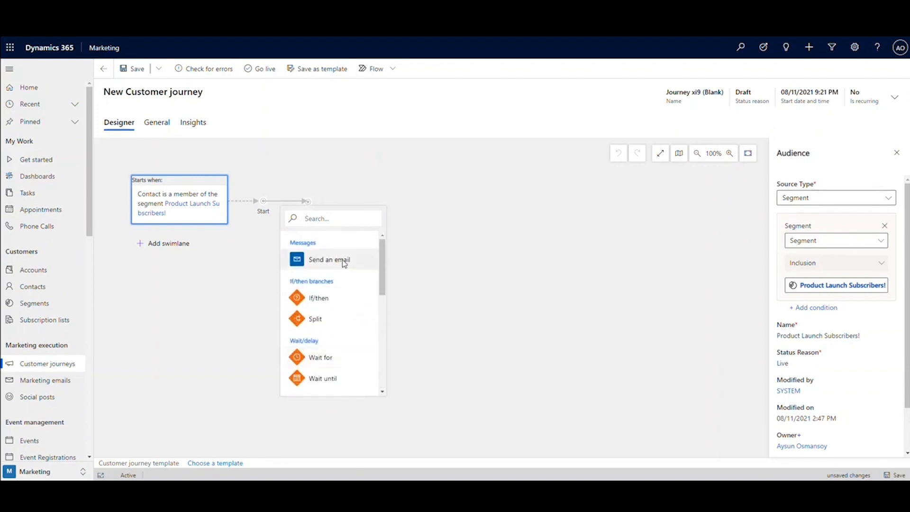
pyautogui.click(328, 260)
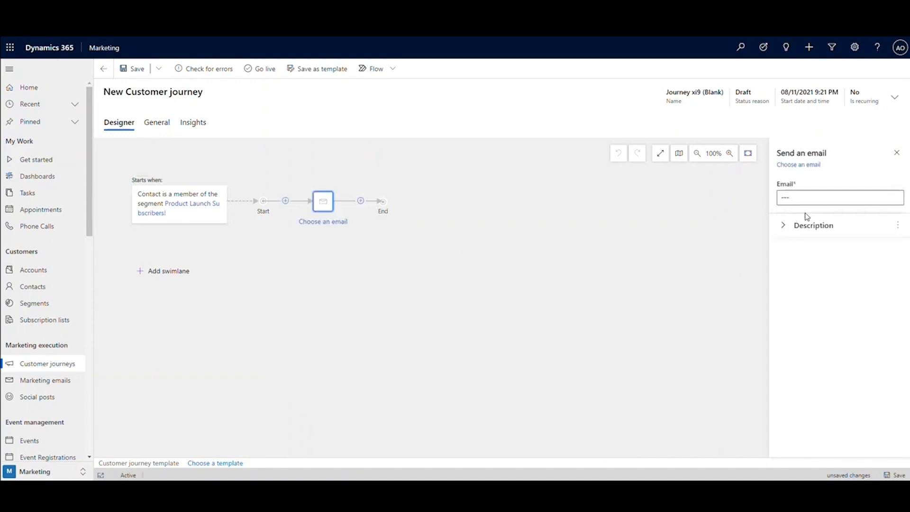
pyautogui.click(835, 197)
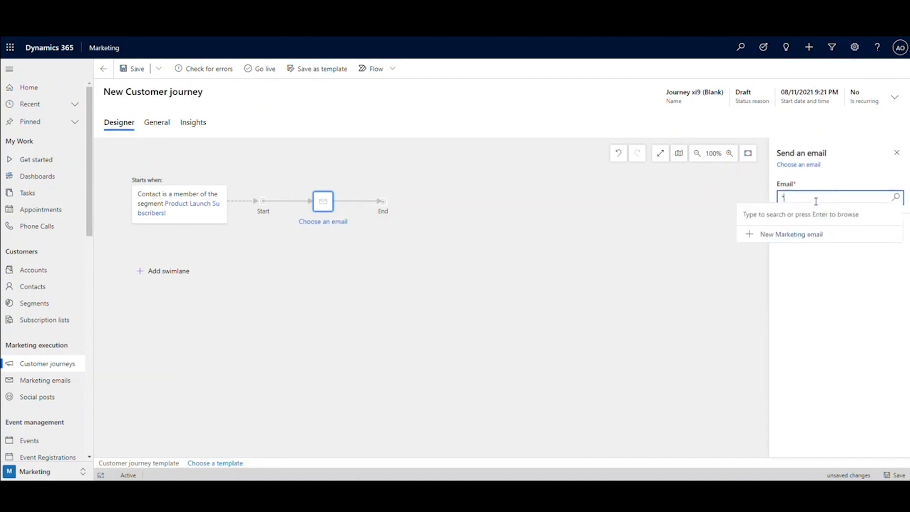
pyautogui.write('pr')
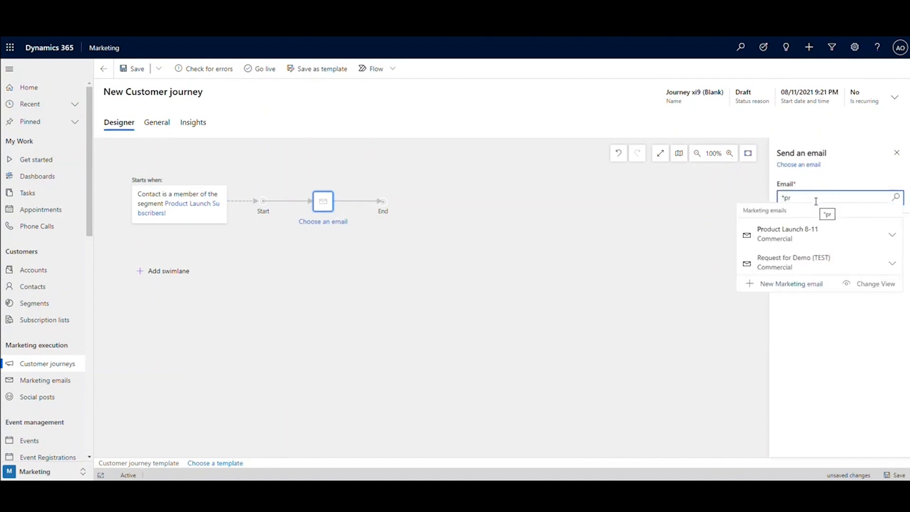
pyautogui.click(788, 234)
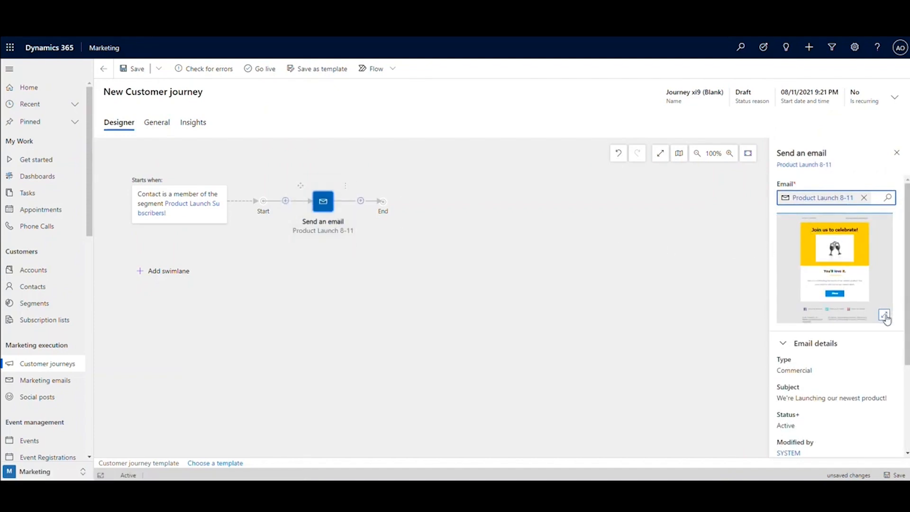
pyautogui.click(883, 316)
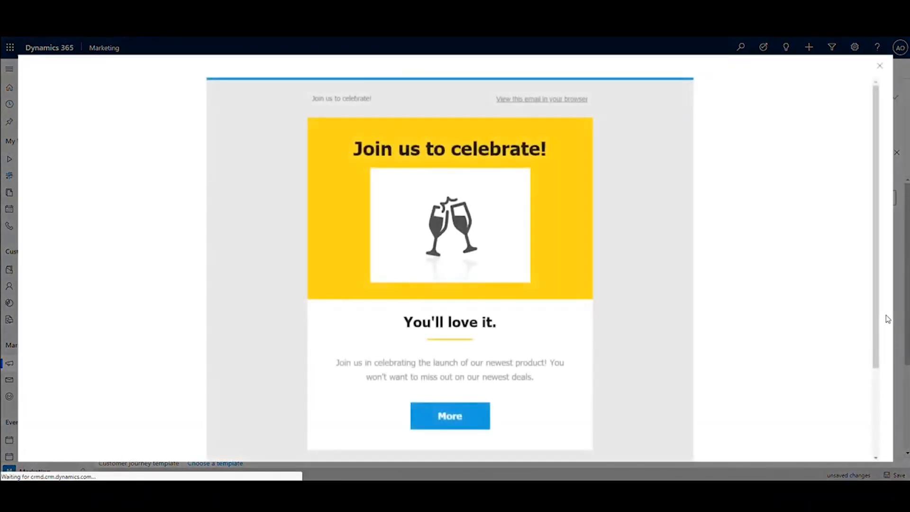
pyautogui.scroll(-3)
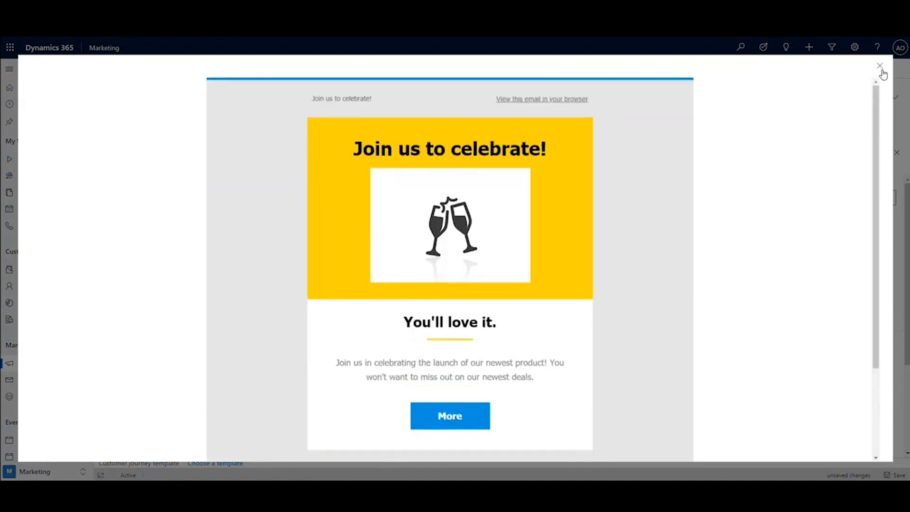
pyautogui.click(880, 67)
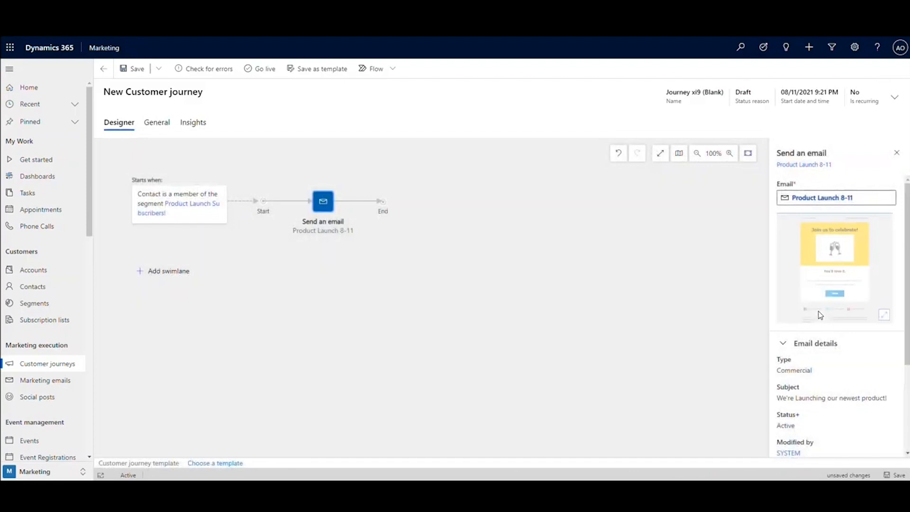
pyautogui.scroll(-3)
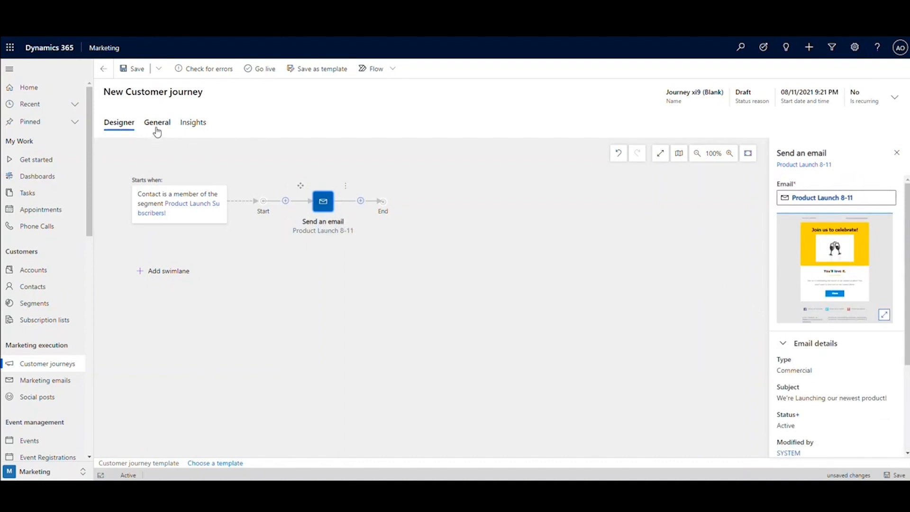
pyautogui.click(156, 122)
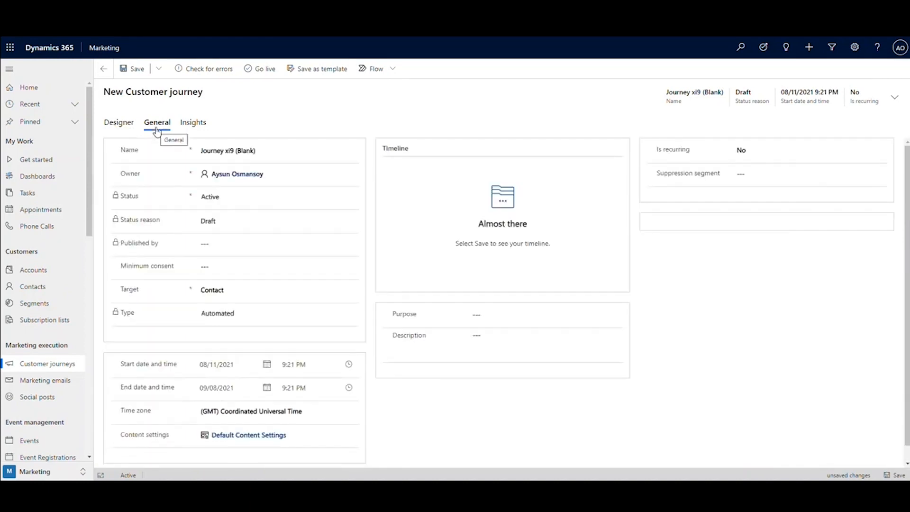
# Name the journey Product Launch, starting 08/16/2021 at 9:00 AM in UTC, and return to the designer
pyautogui.write('PRoduct Laun')
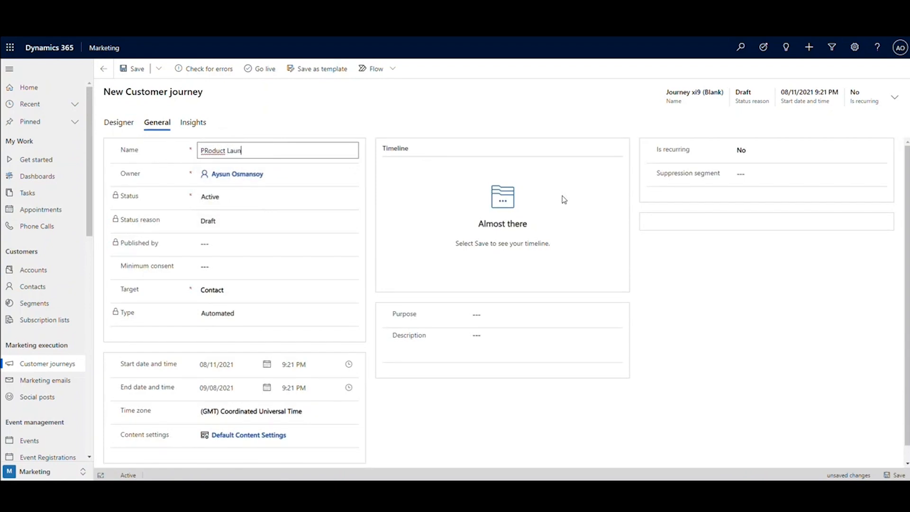
pyautogui.write('Product Launch')
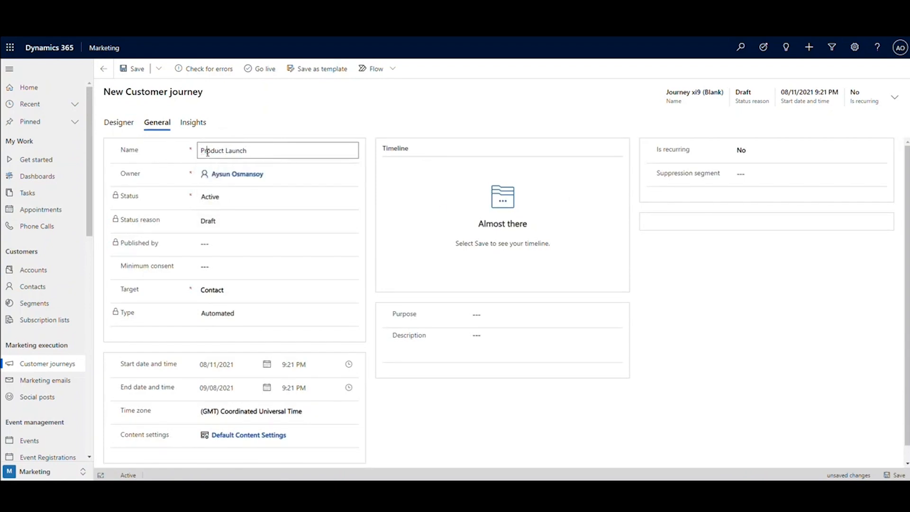
pyautogui.click(313, 348)
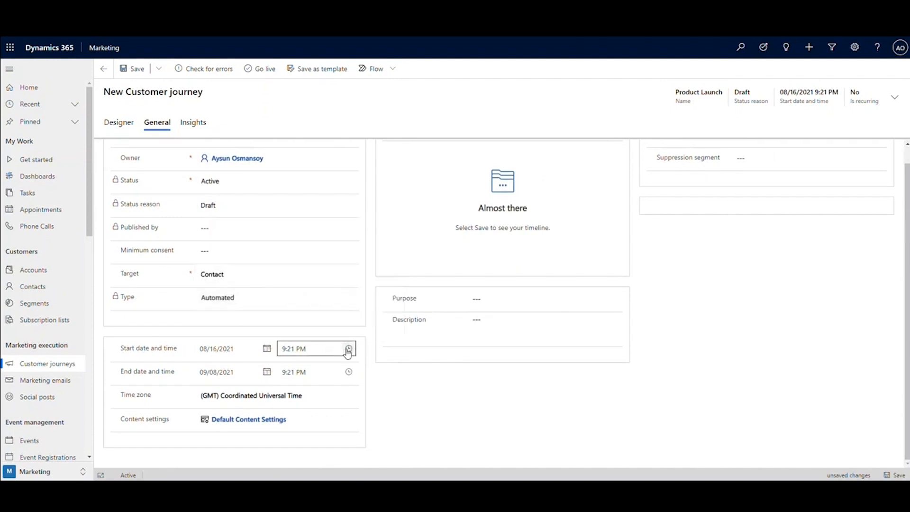
pyautogui.click(349, 347)
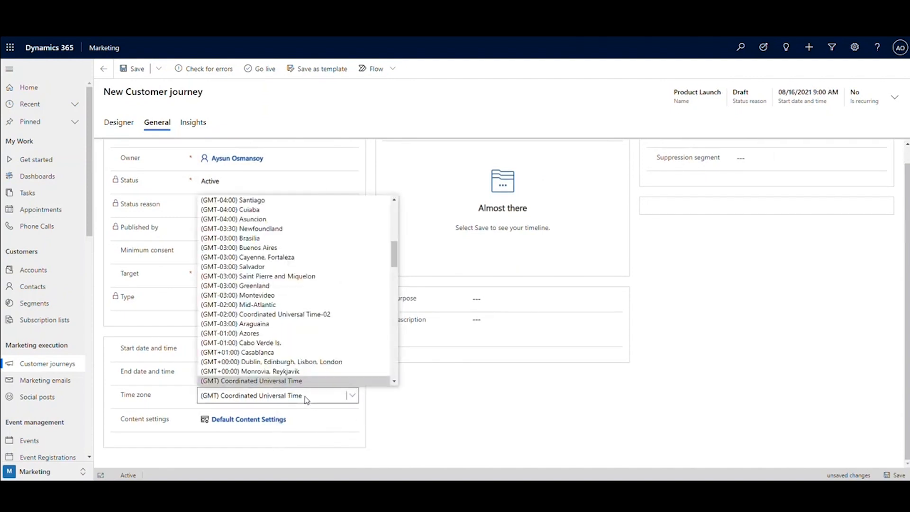
pyautogui.click(250, 381)
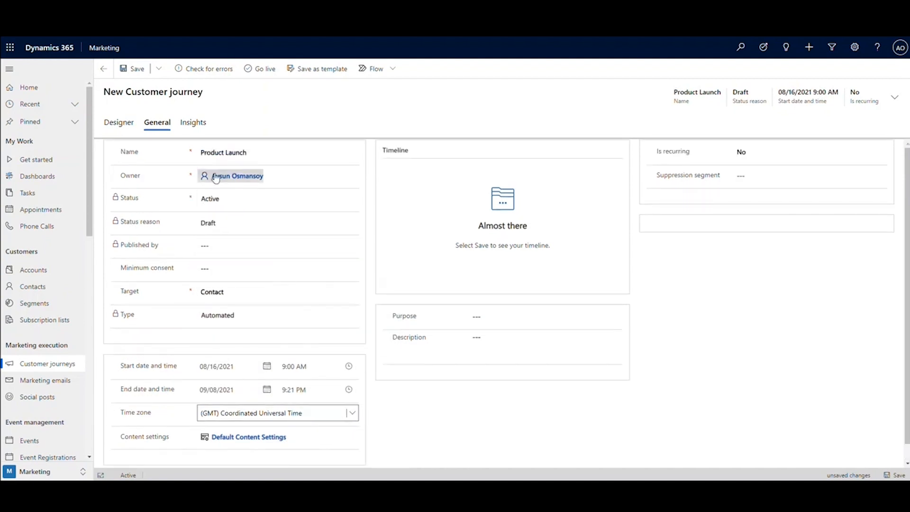
pyautogui.click(119, 123)
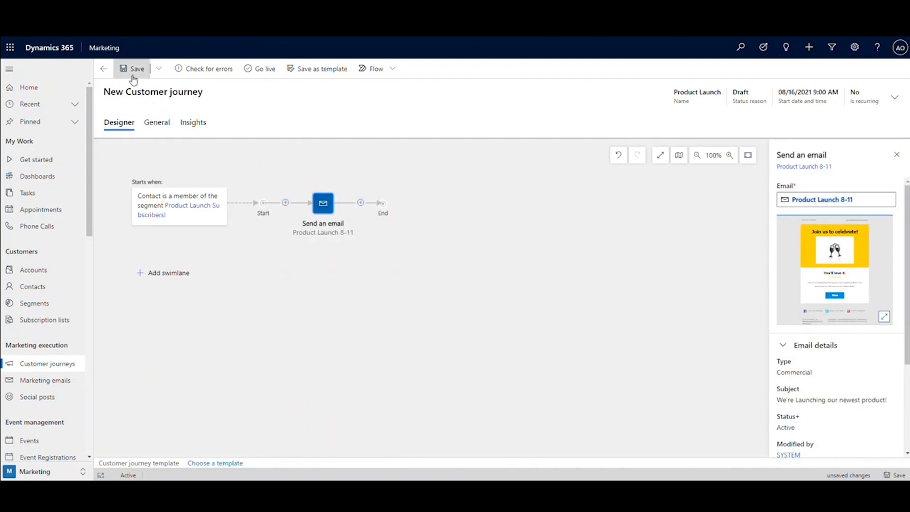
# Save the journey, pass the error check, and go live
pyautogui.click(136, 68)
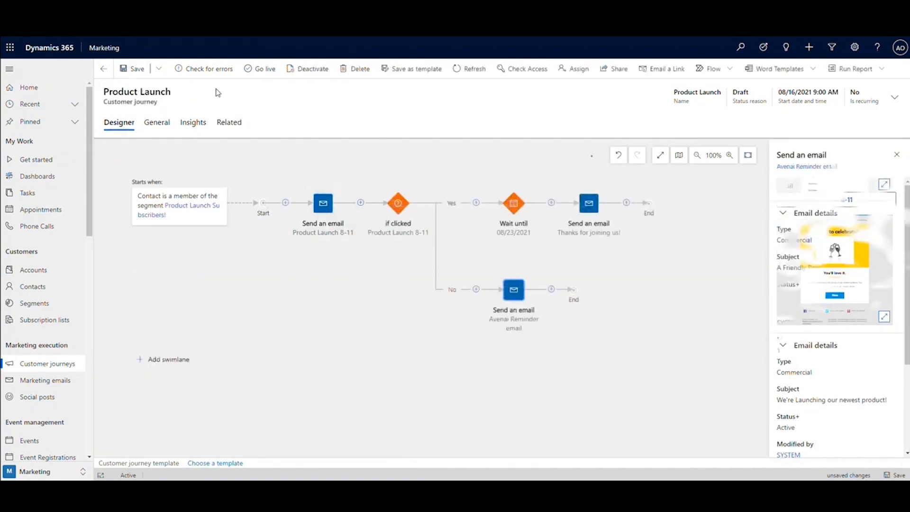
pyautogui.click(207, 68)
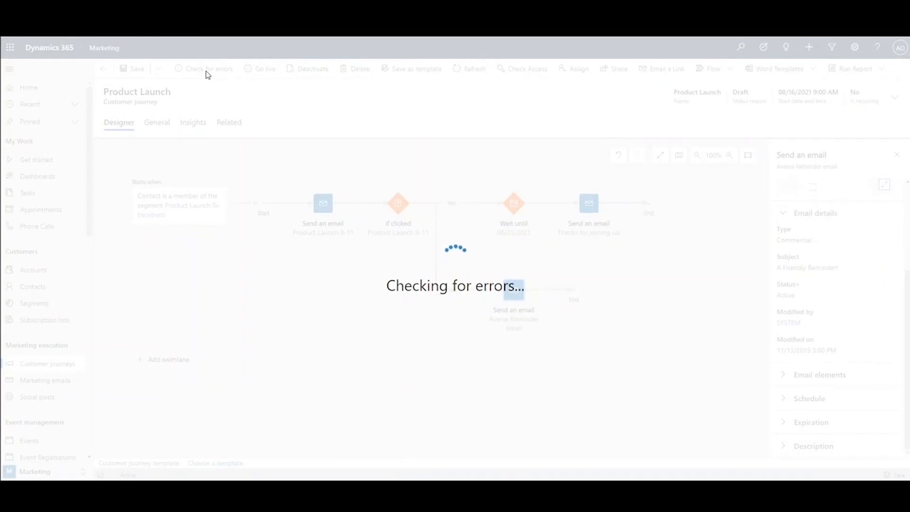
pyautogui.click(208, 68)
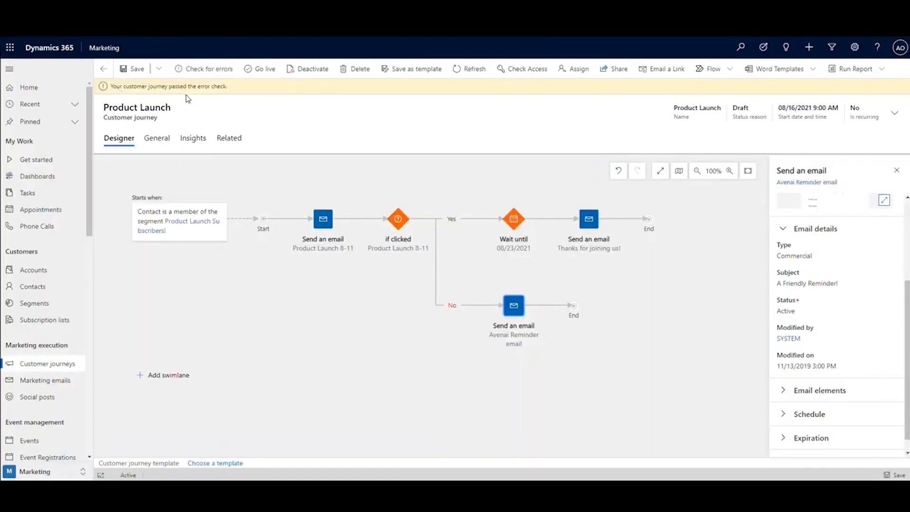
pyautogui.click(260, 68)
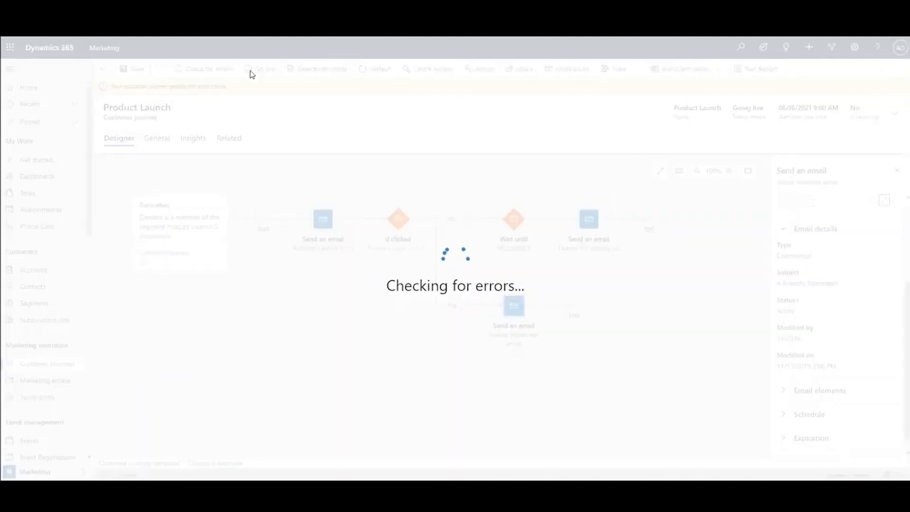
pyautogui.click(265, 69)
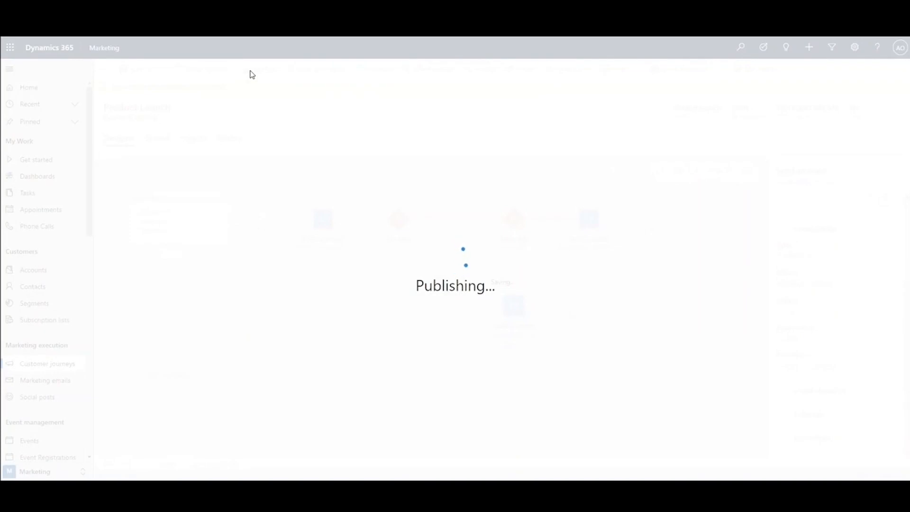